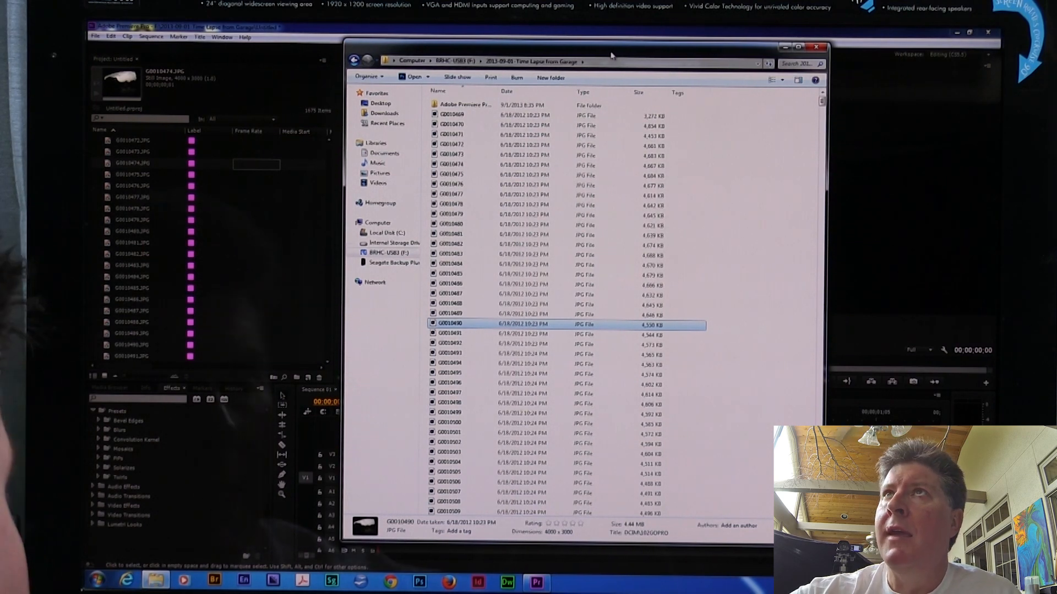
{"action": "mouse_move", "coordinate": [636, 84]}
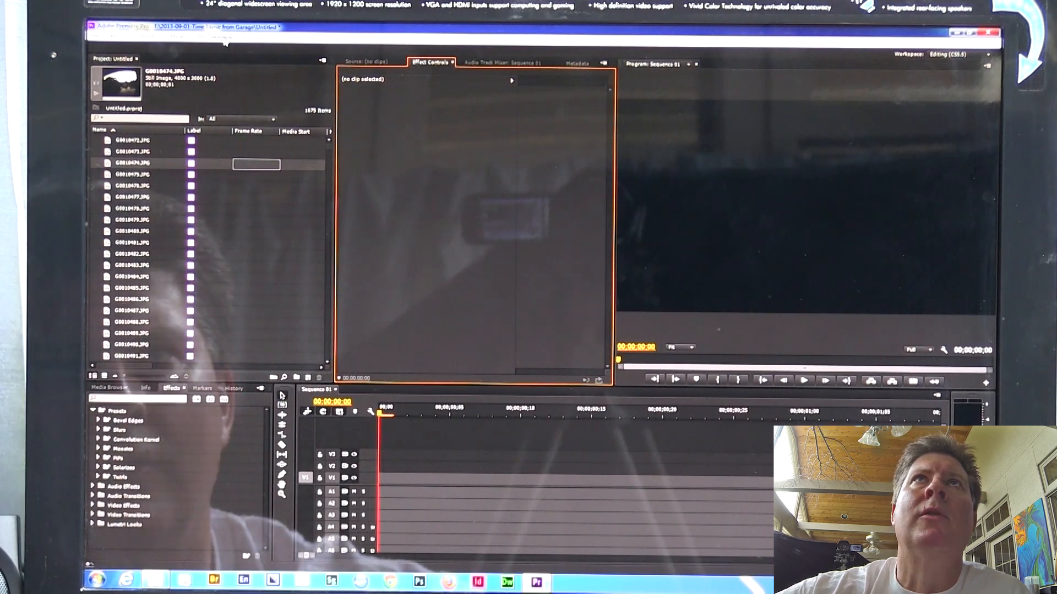
{"action": "left_click", "coordinate": [223, 36]}
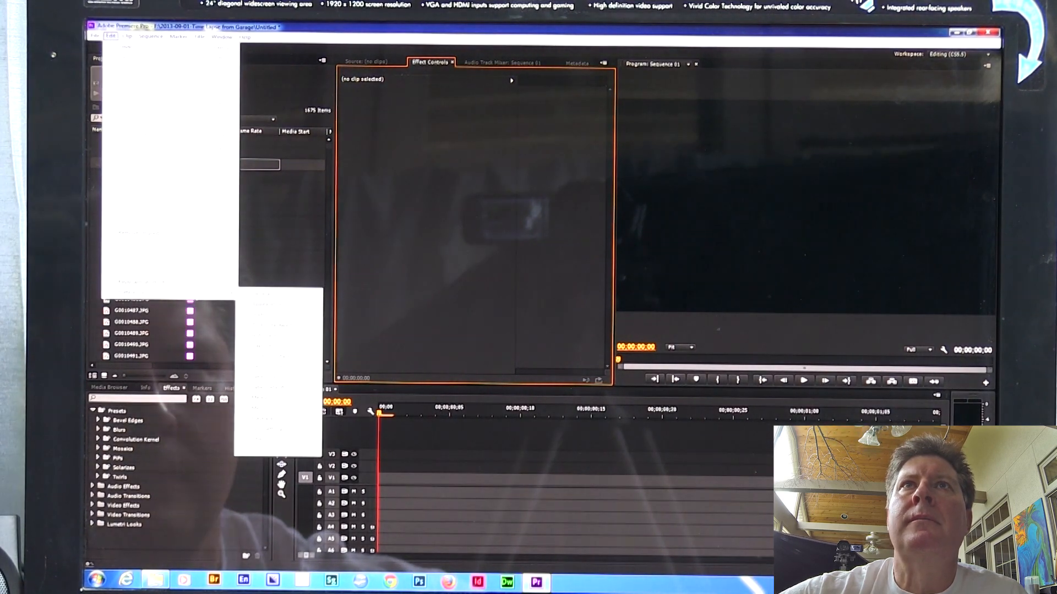
Step: Open Edit > Preferences > General, review Still Image Default Duration, and confirm with OK
{"action": "left_click", "coordinate": [109, 36]}
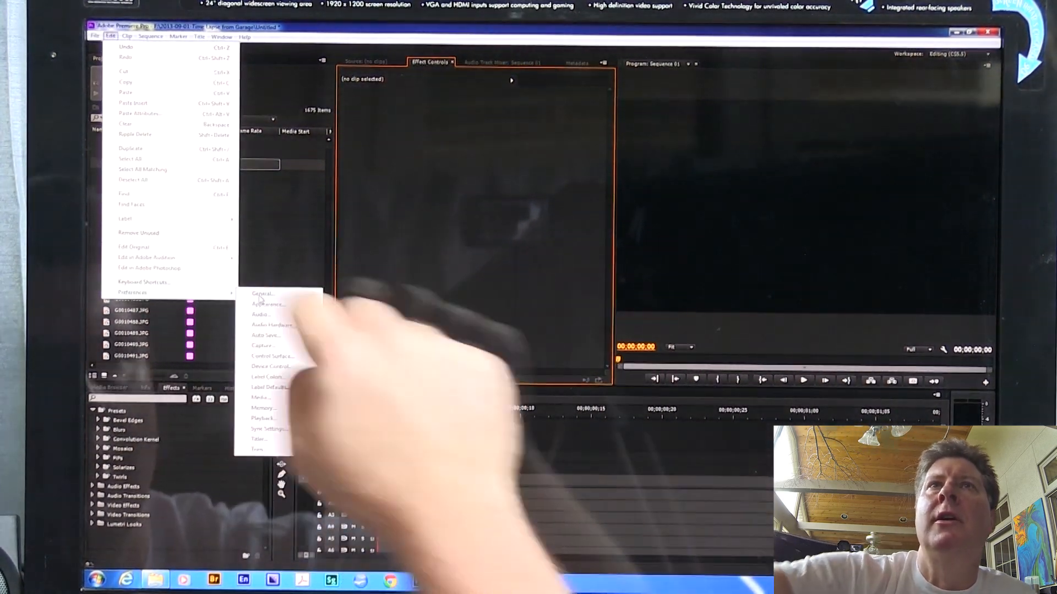
{"action": "left_click", "coordinate": [262, 292]}
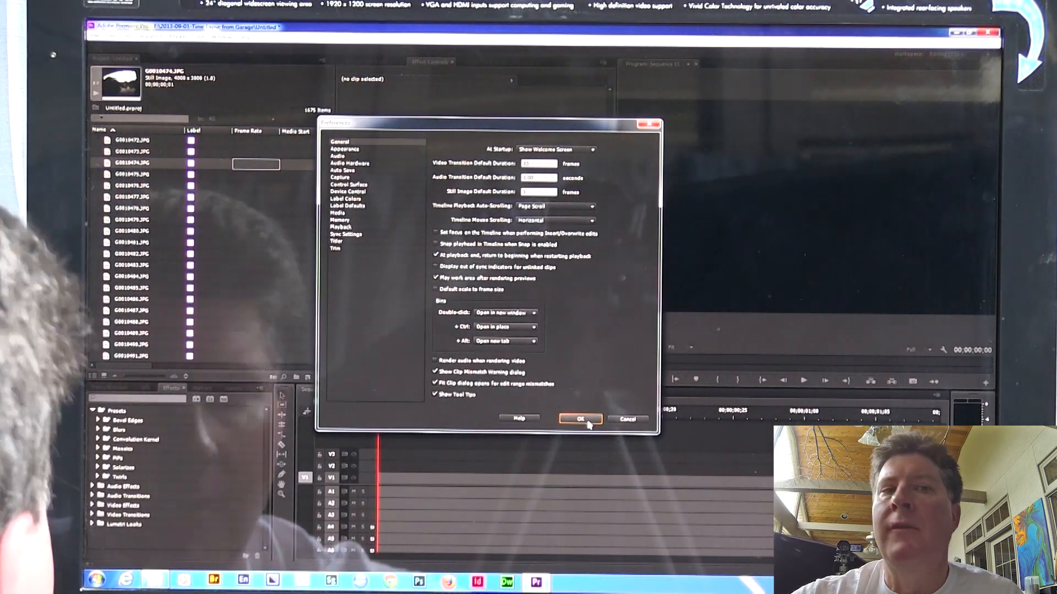
{"action": "left_click", "coordinate": [578, 418]}
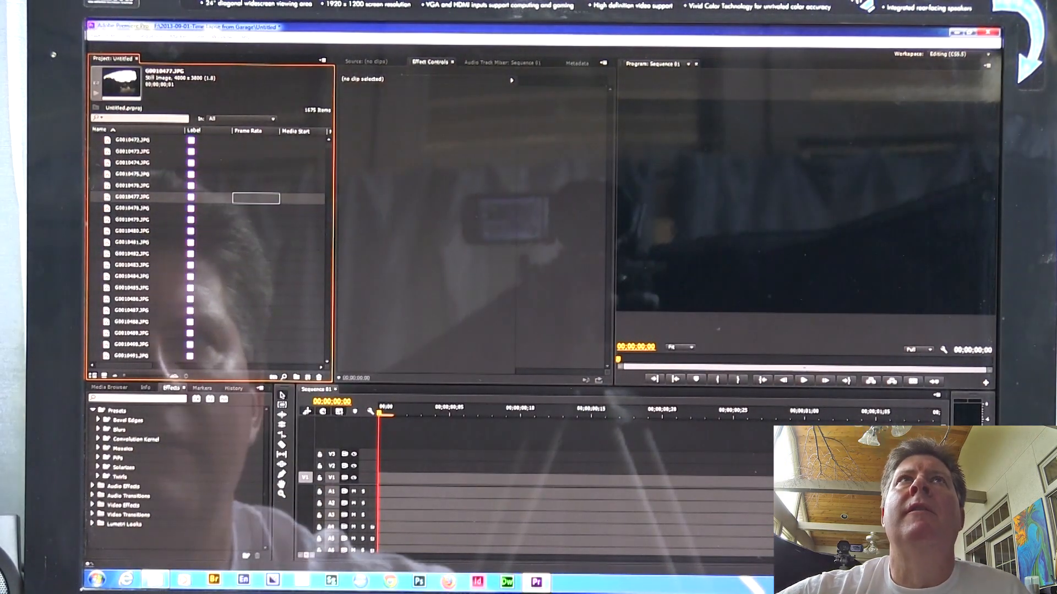
Step: Create a new AVCHD 1080p30 sequence named 'weather'
{"action": "left_click", "coordinate": [94, 37]}
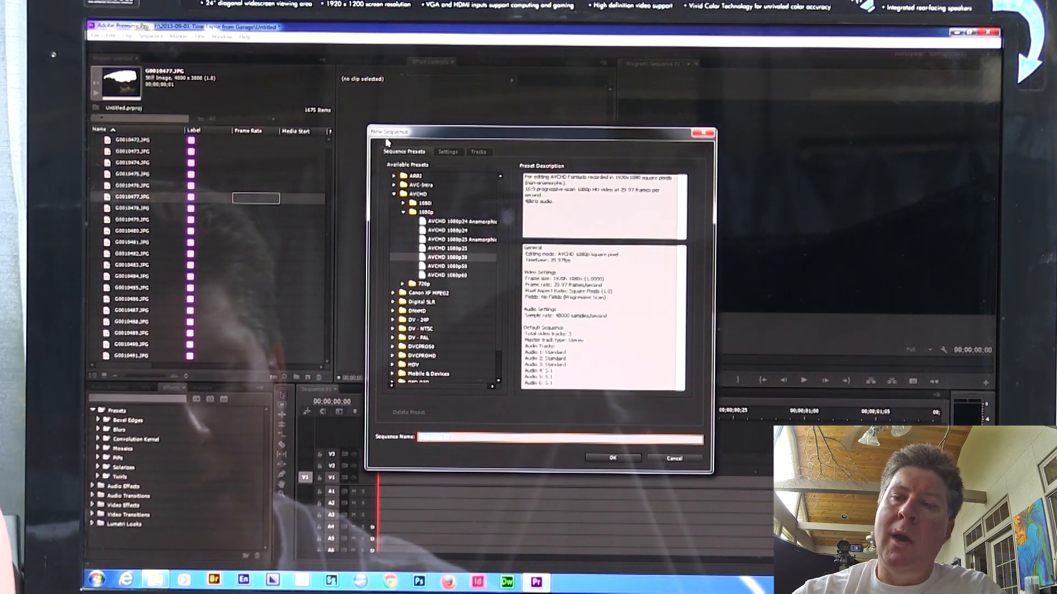
{"action": "type", "text": "weather"}
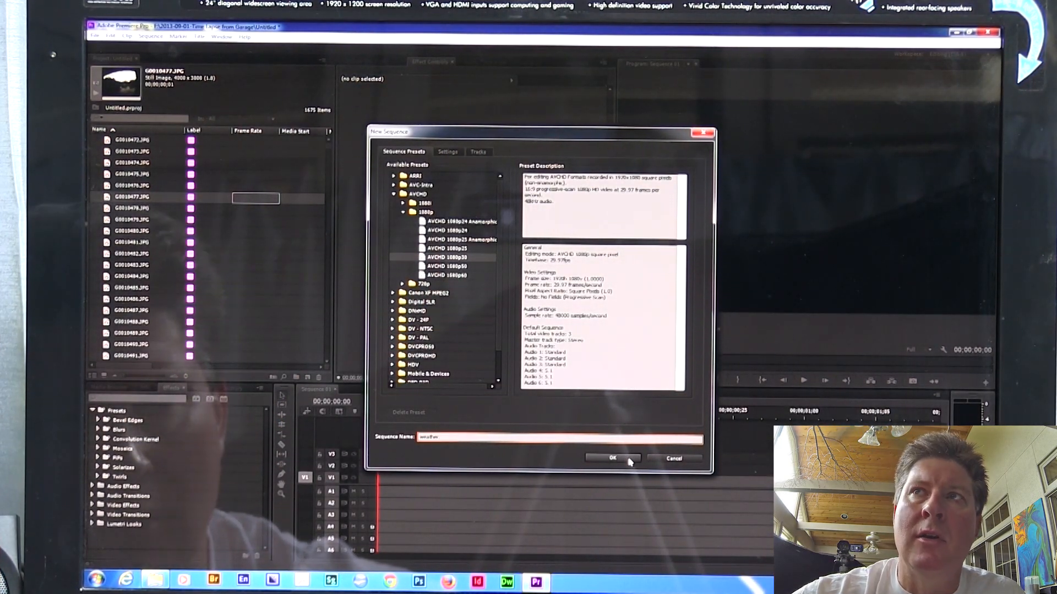
{"action": "left_click", "coordinate": [612, 458]}
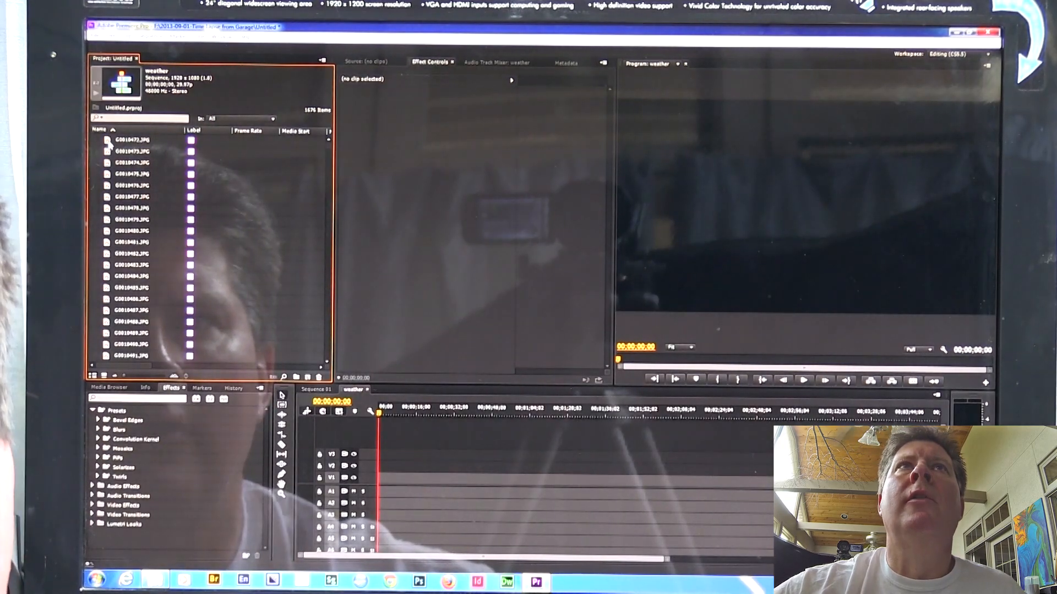
Step: Select the imported numbered GoPro JPG stills in the Project panel
{"action": "left_click", "coordinate": [131, 139]}
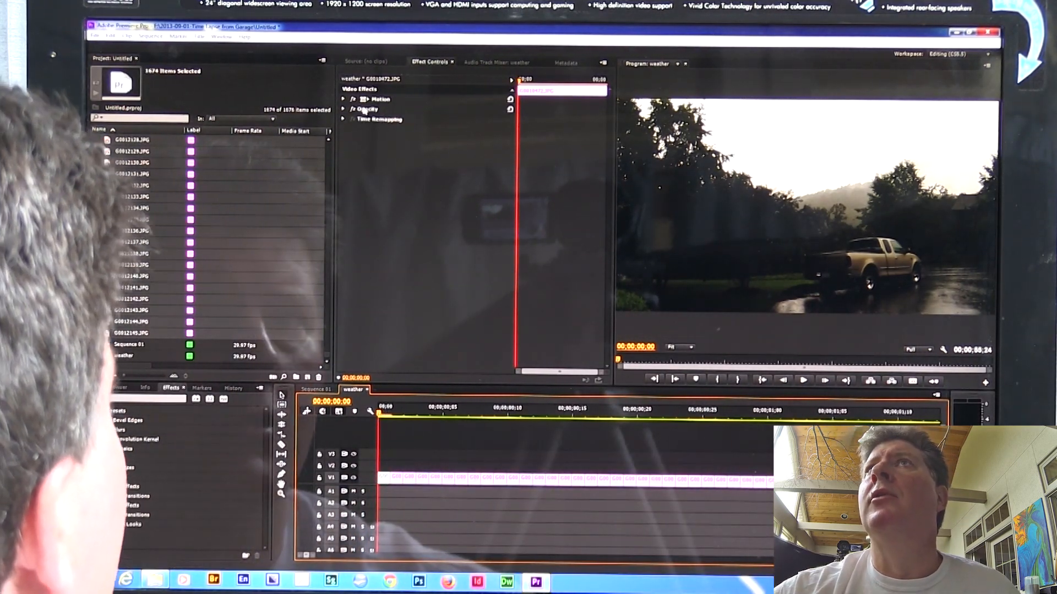
Step: Expand Motion in Effect Controls and set the clip's Scale to about 79 percent
{"action": "left_click", "coordinate": [344, 100]}
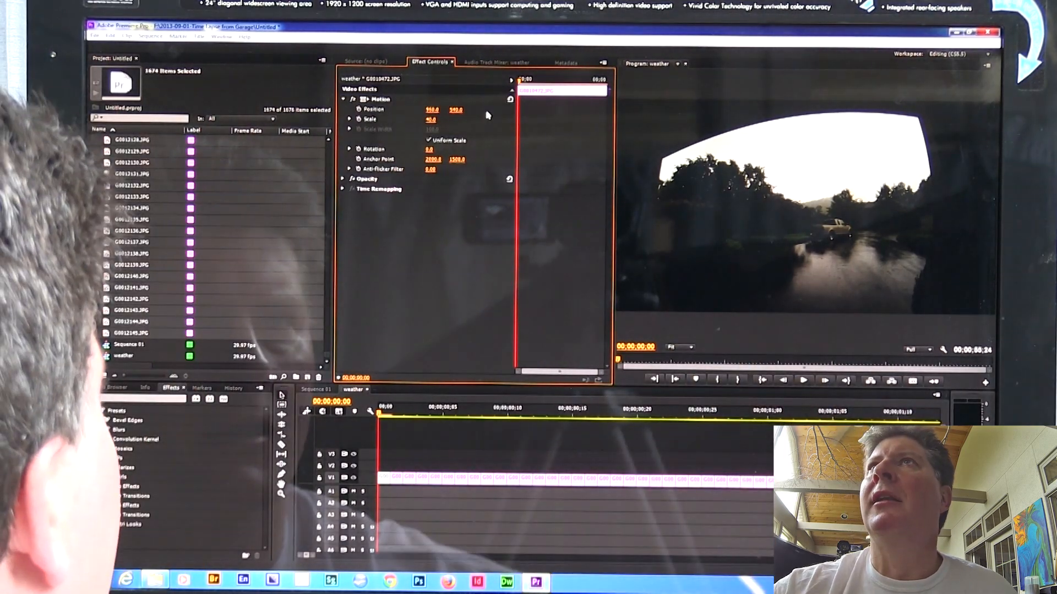
{"action": "left_click", "coordinate": [436, 120]}
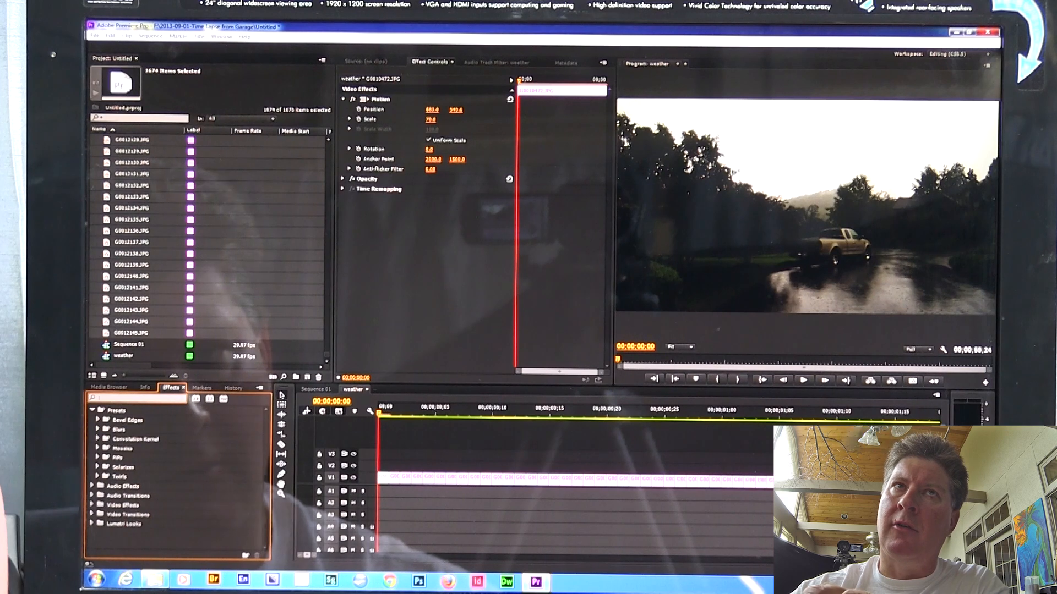
Step: Search the Effects panel for 'fast' to find Fast Color Corrector
{"action": "type", "text": "fast"}
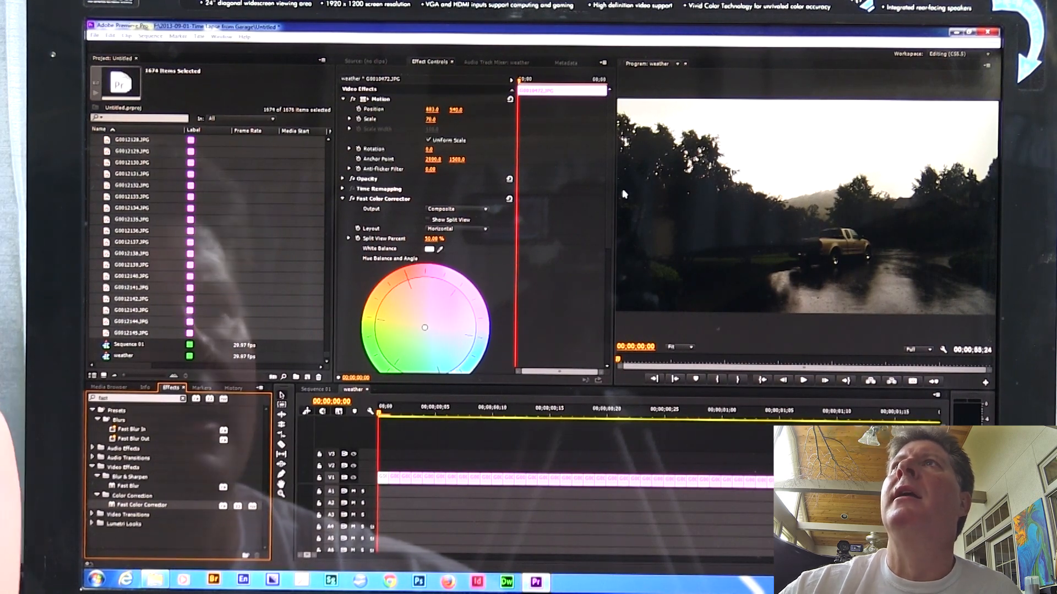
{"action": "scroll", "scroll_direction": "down", "scroll_amount": 3}
{"action": "type", "text": "shadow"}
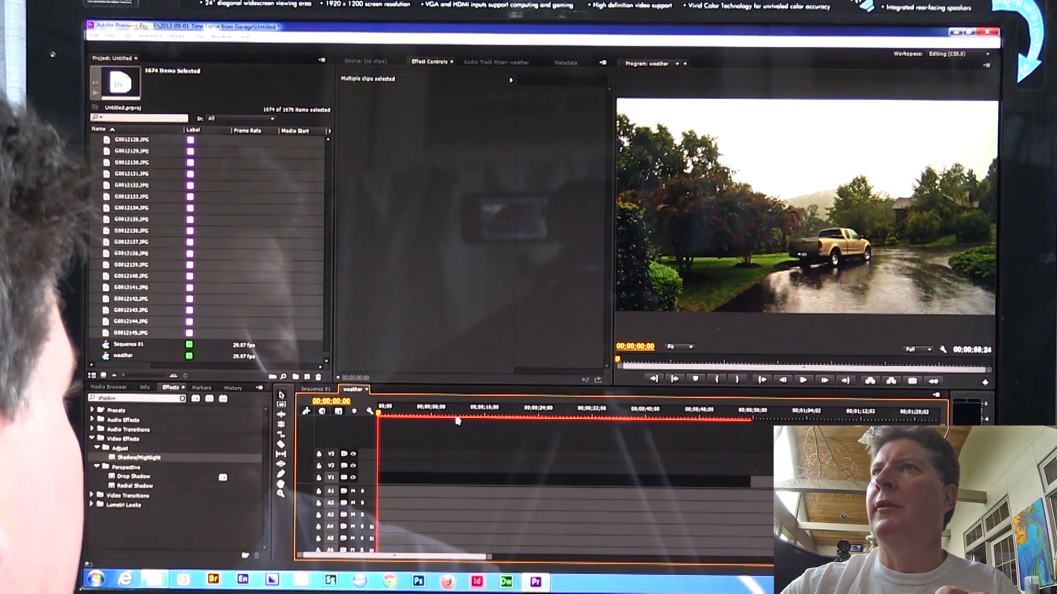
Step: Preview the weather sequence through to its end, then choose File > Export > Media
{"action": "left_click", "coordinate": [459, 408]}
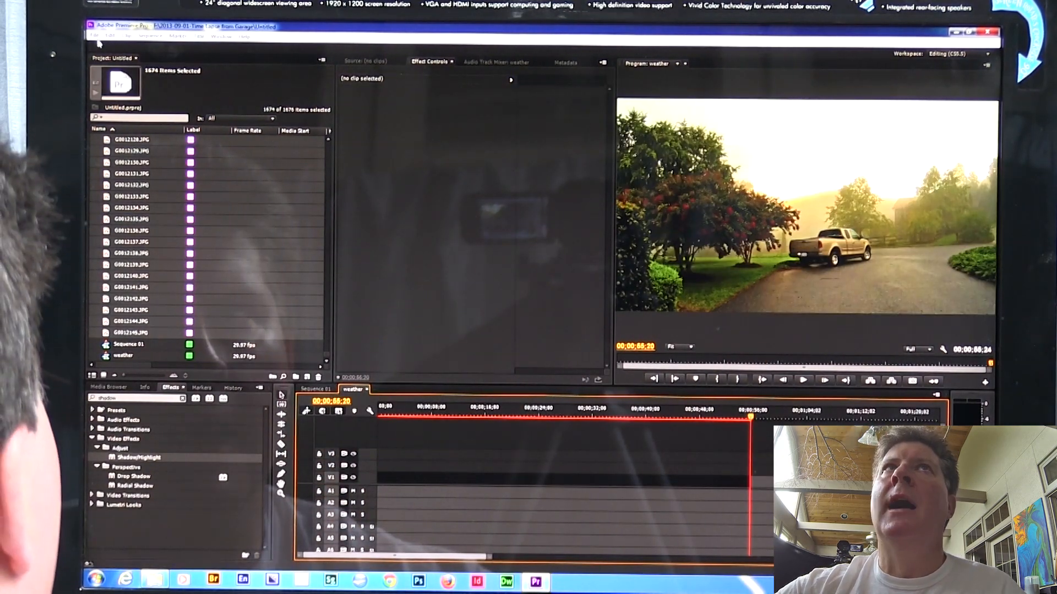
{"action": "left_click", "coordinate": [94, 35]}
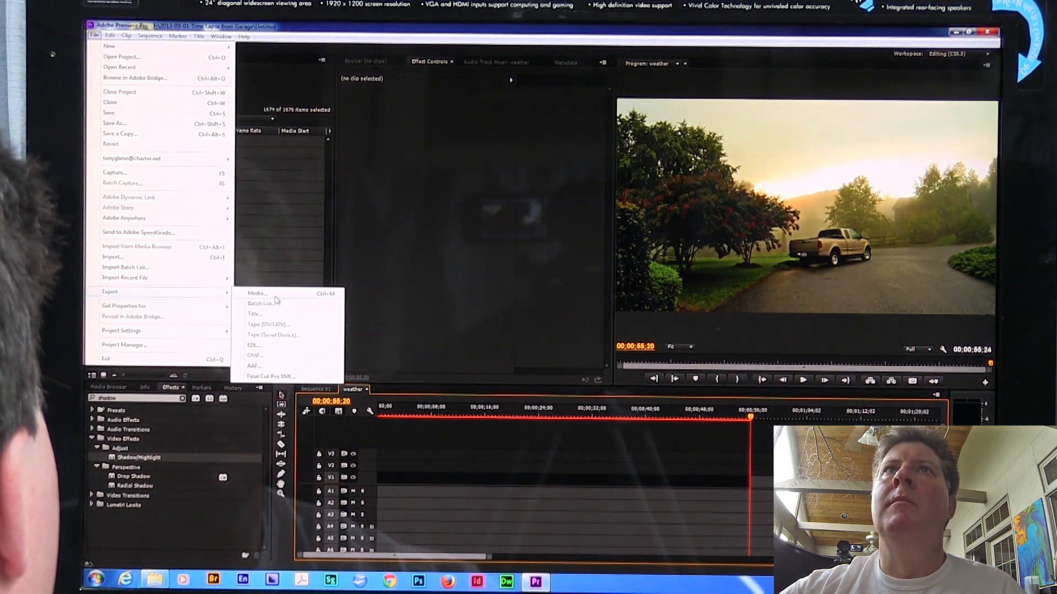
{"action": "left_click", "coordinate": [255, 294]}
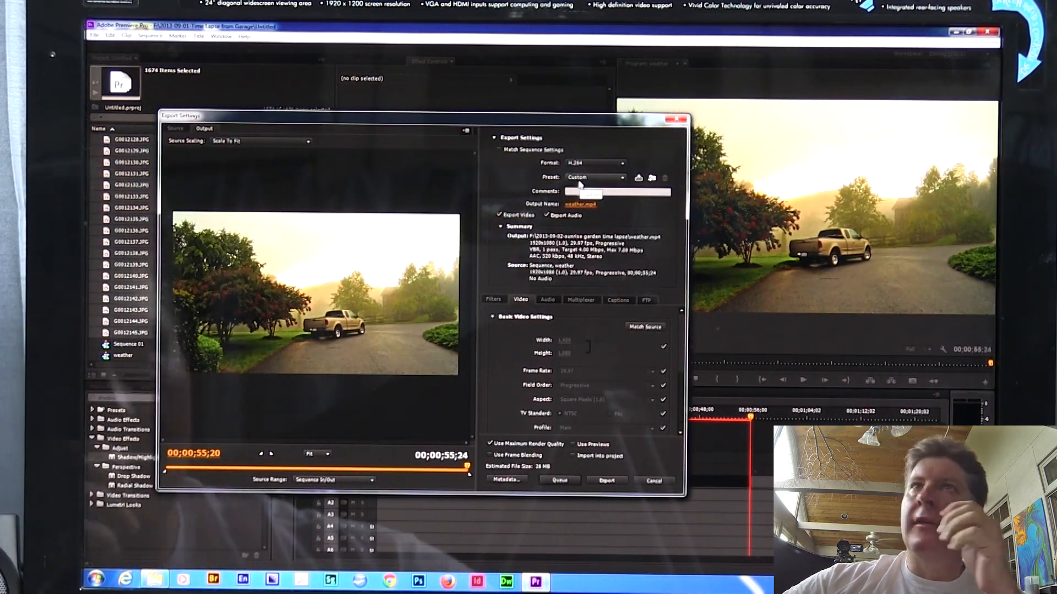
Step: Choose H.264 from the Export Settings Format list for weather.mp4
{"action": "left_click", "coordinate": [594, 177]}
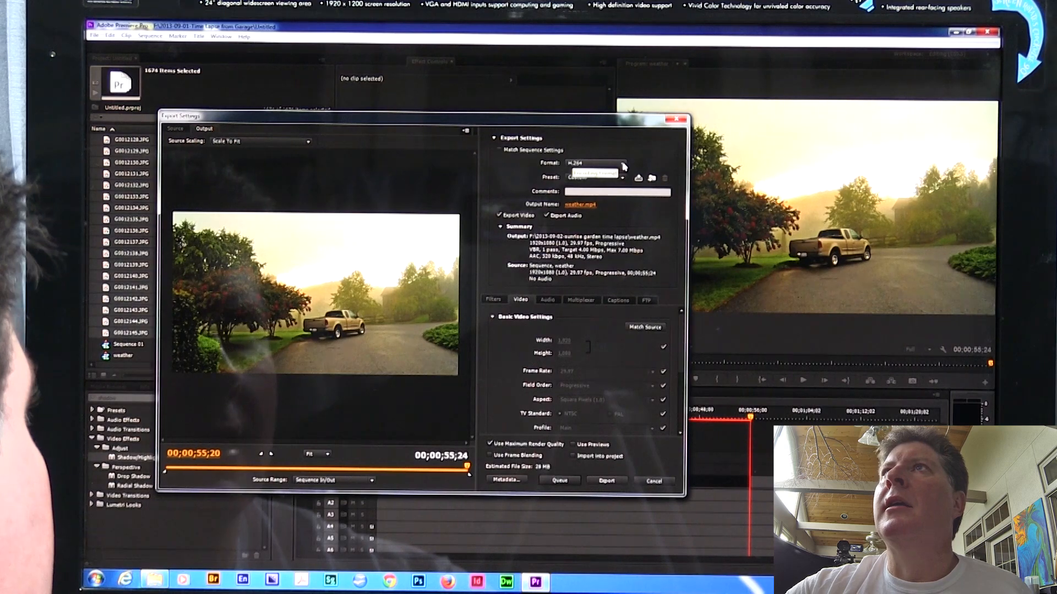
{"action": "left_click", "coordinate": [594, 162]}
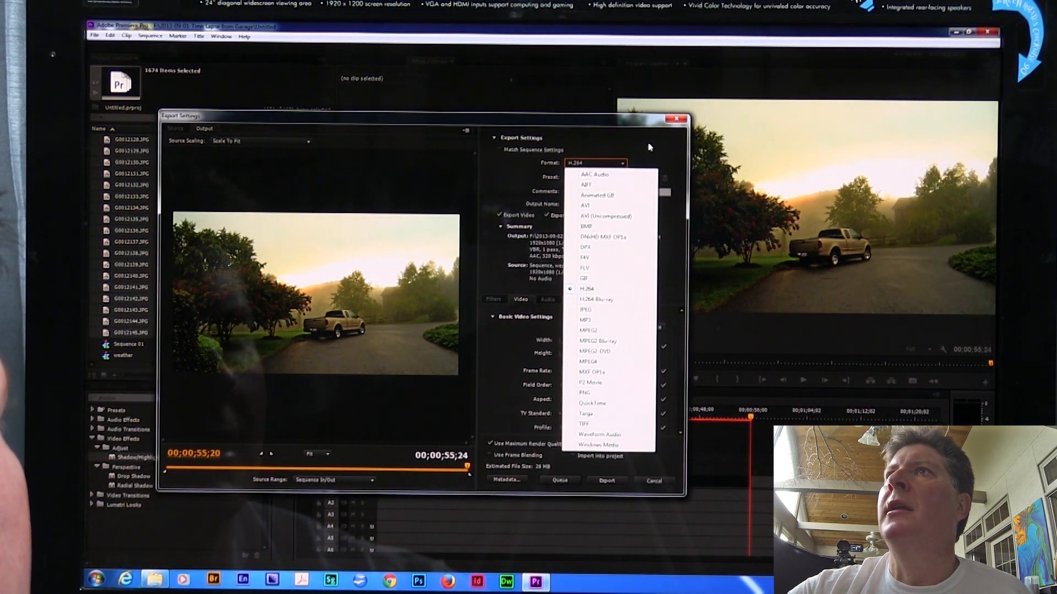
{"action": "left_click", "coordinate": [585, 289]}
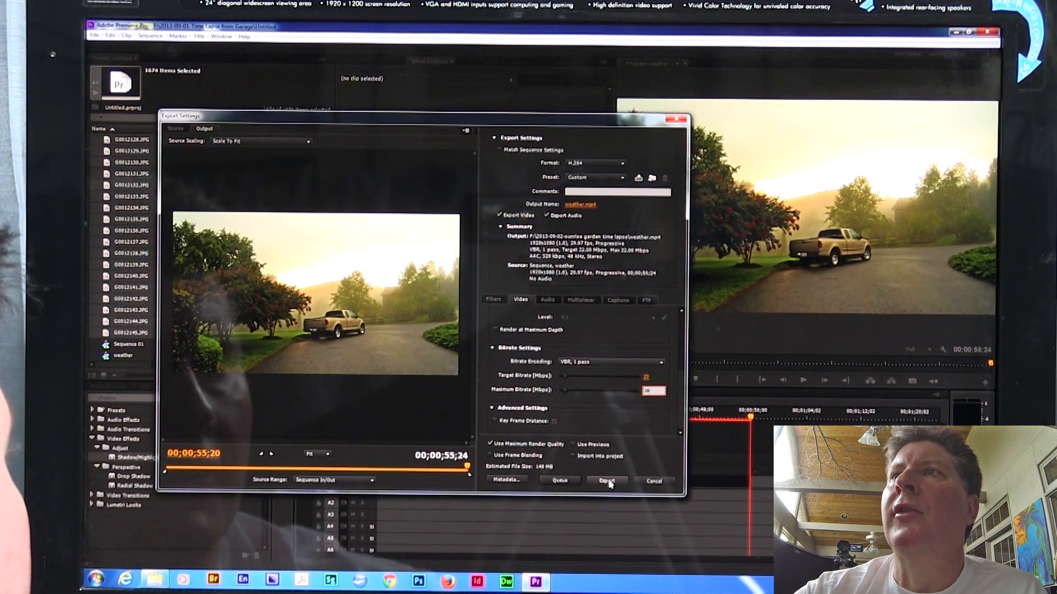
Step: Start exporting the weather sequence at a 22 Mbps target bitrate
{"action": "left_click", "coordinate": [605, 480]}
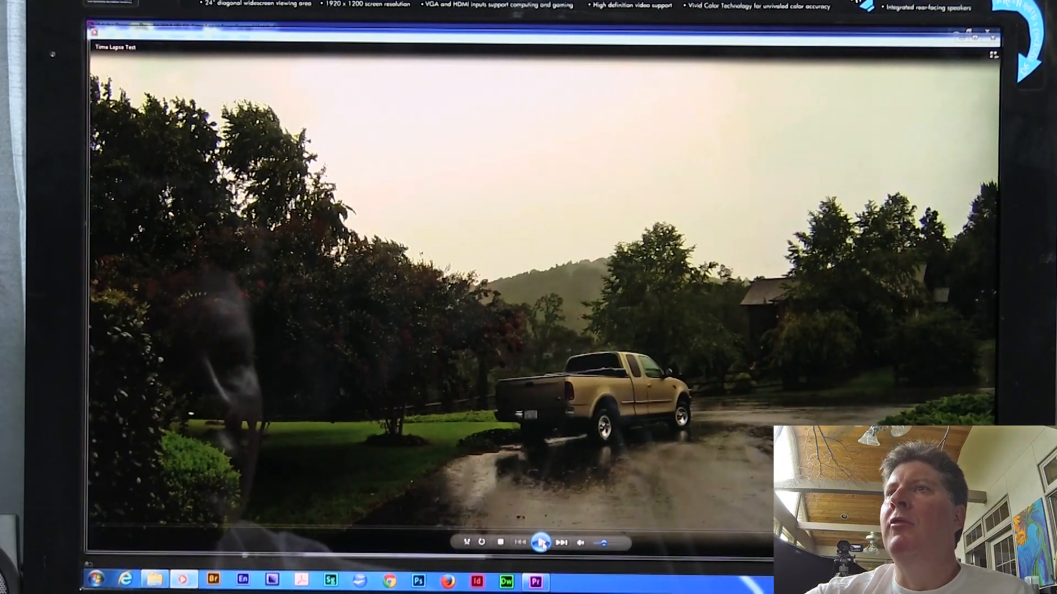
Step: Play the exported Time Lapse Test MP4 in Windows Media Player
{"action": "left_click", "coordinate": [541, 543]}
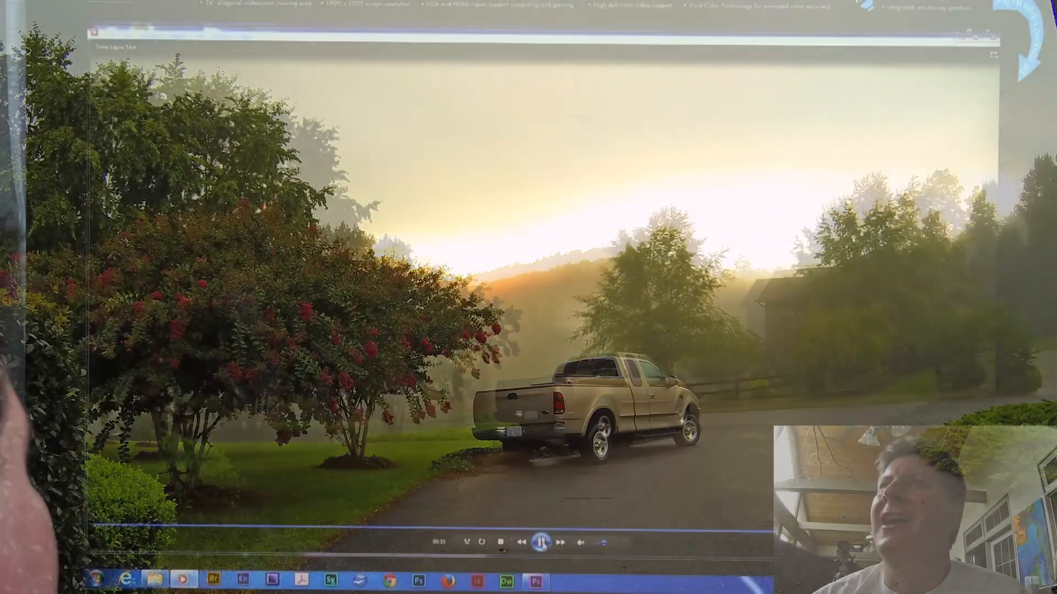